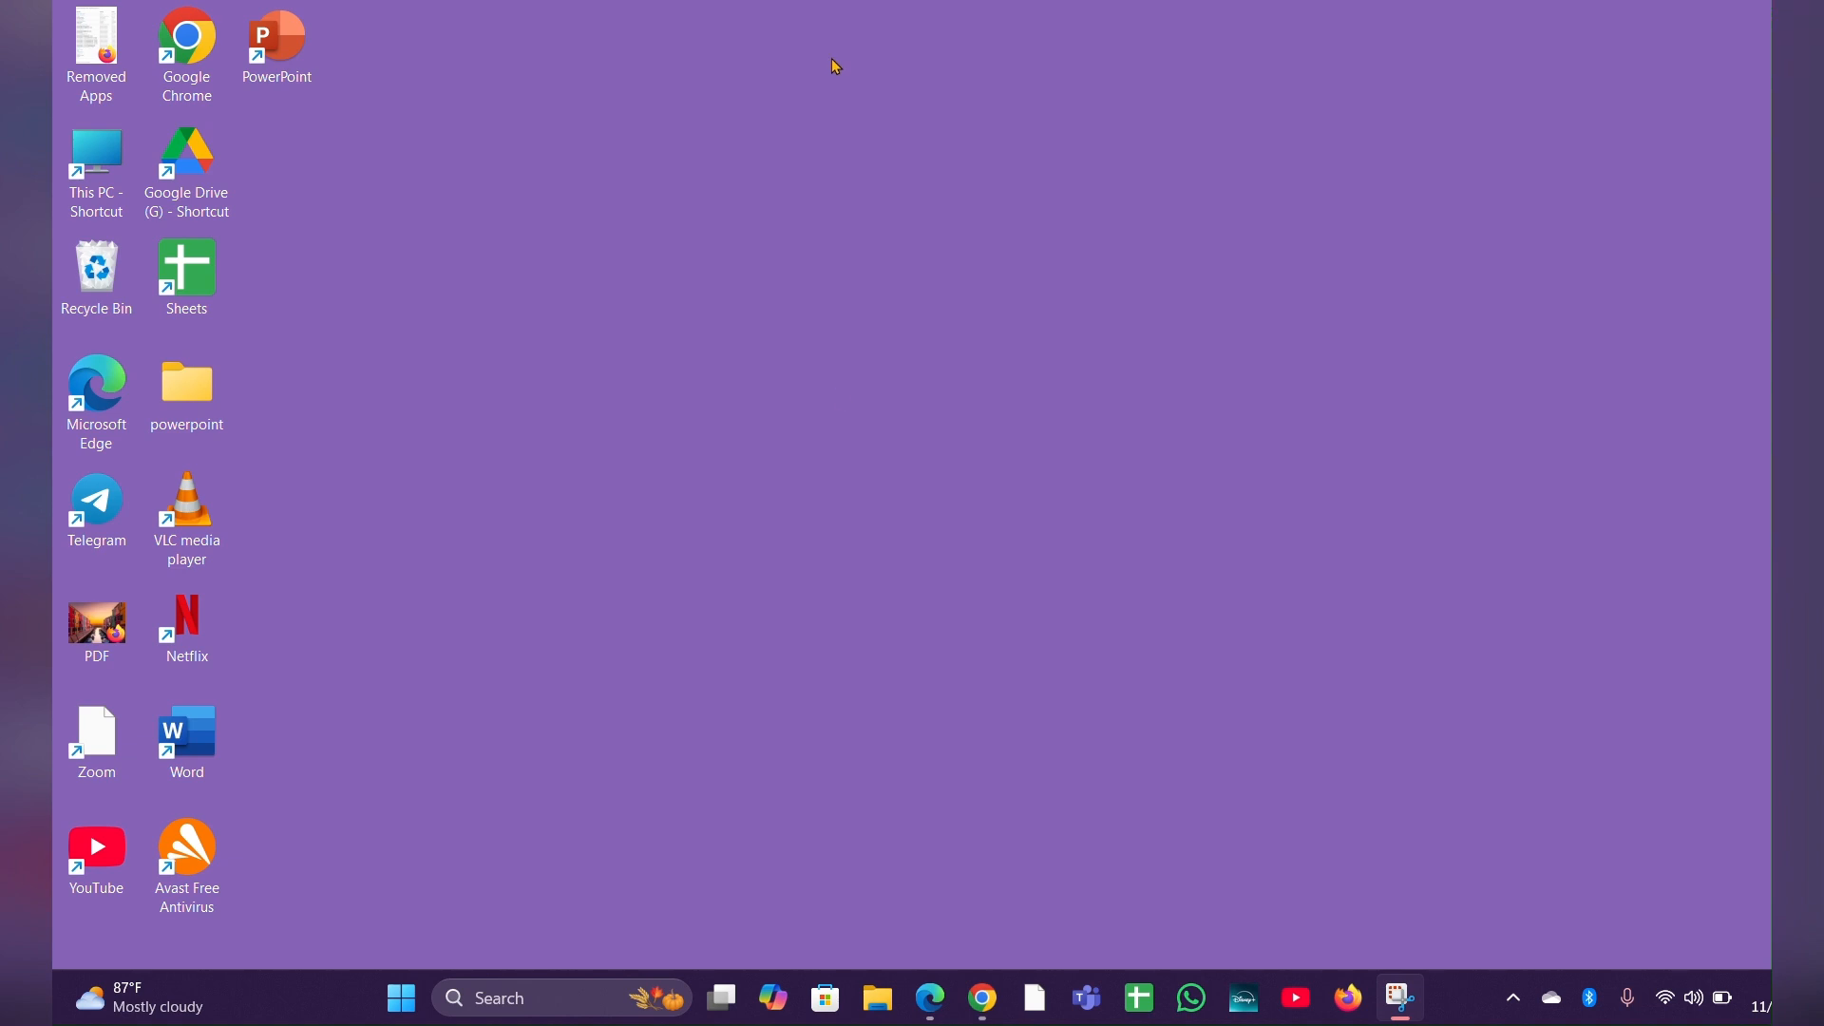
mouse_move(838, 397)
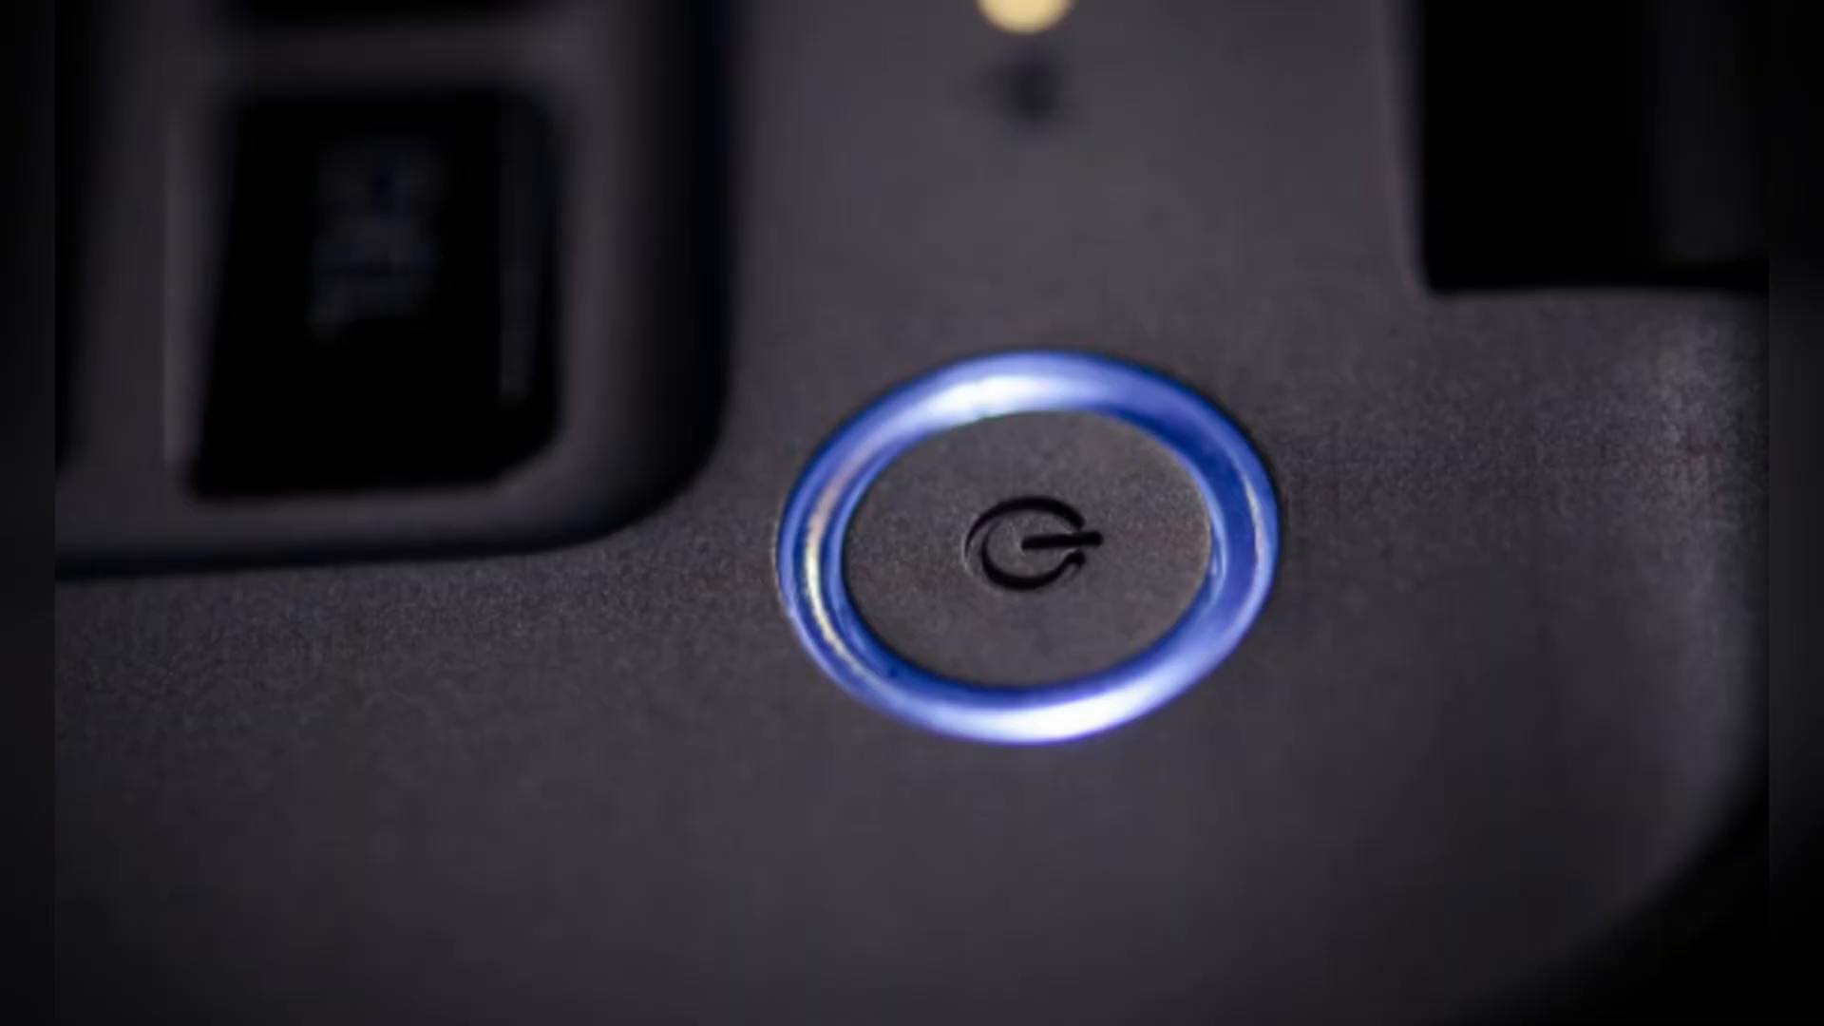
left_click(1036, 553)
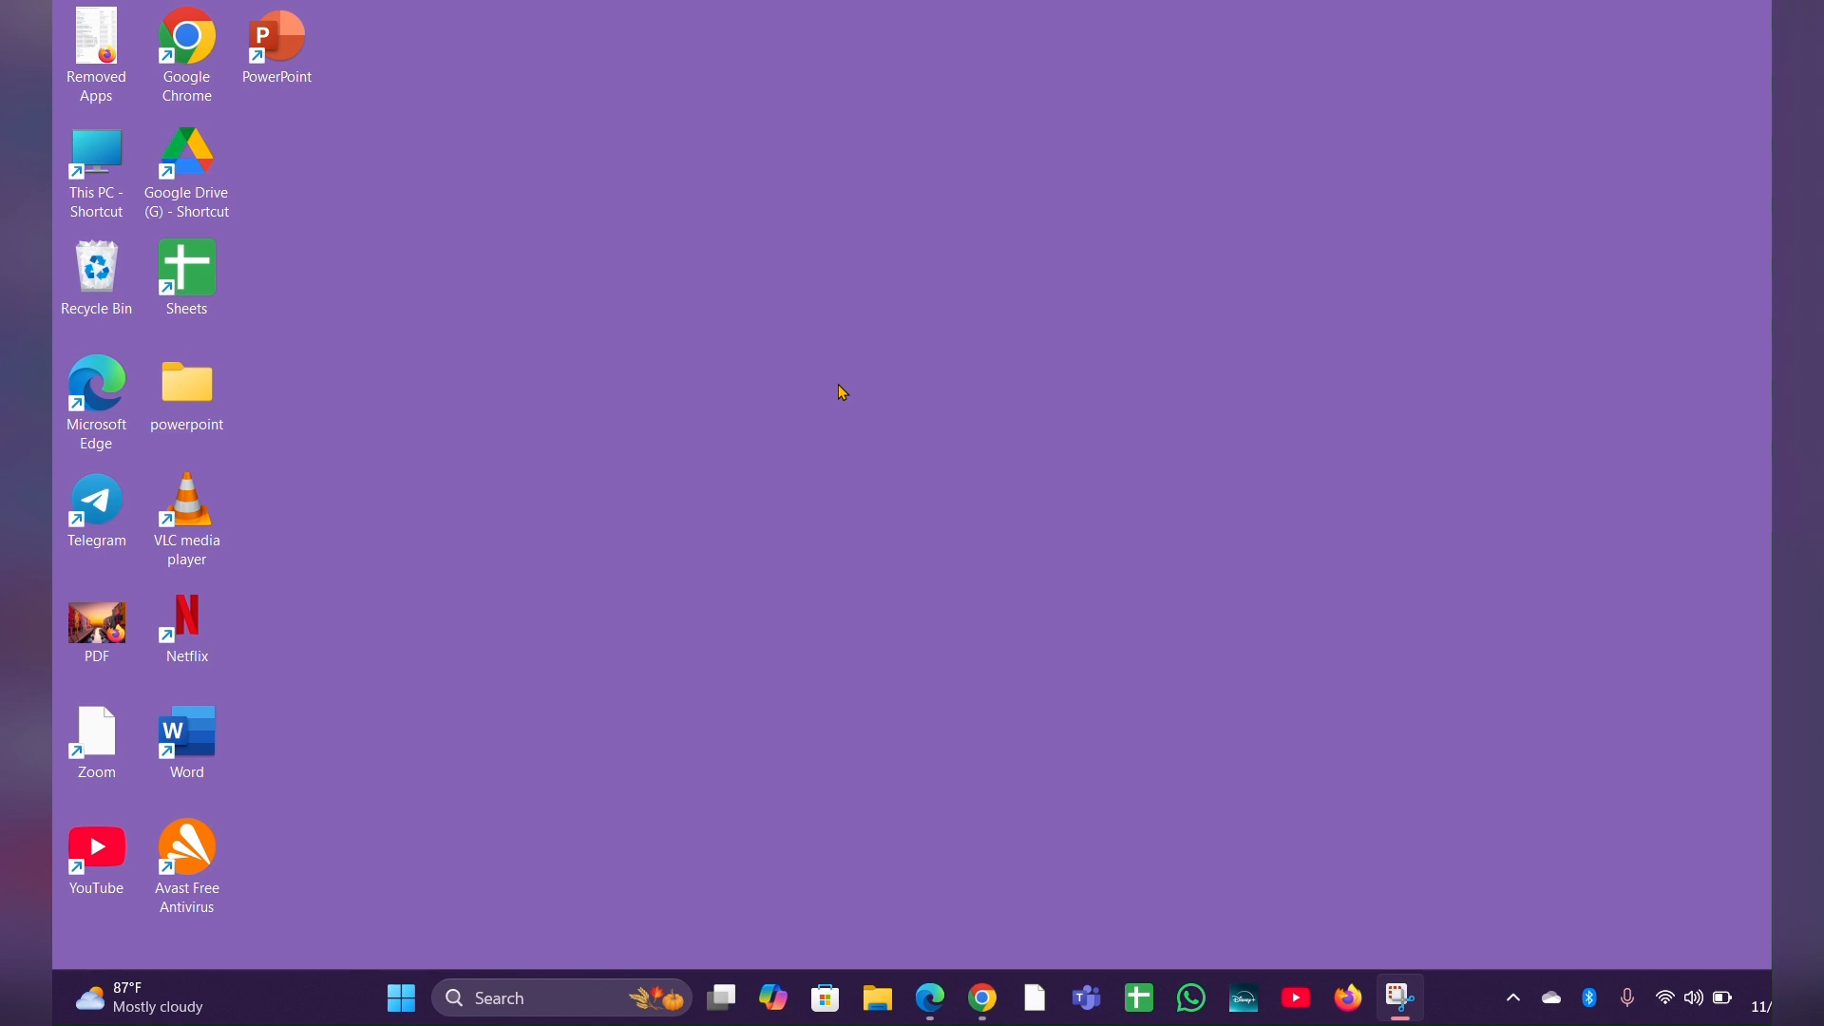
mouse_move(830, 266)
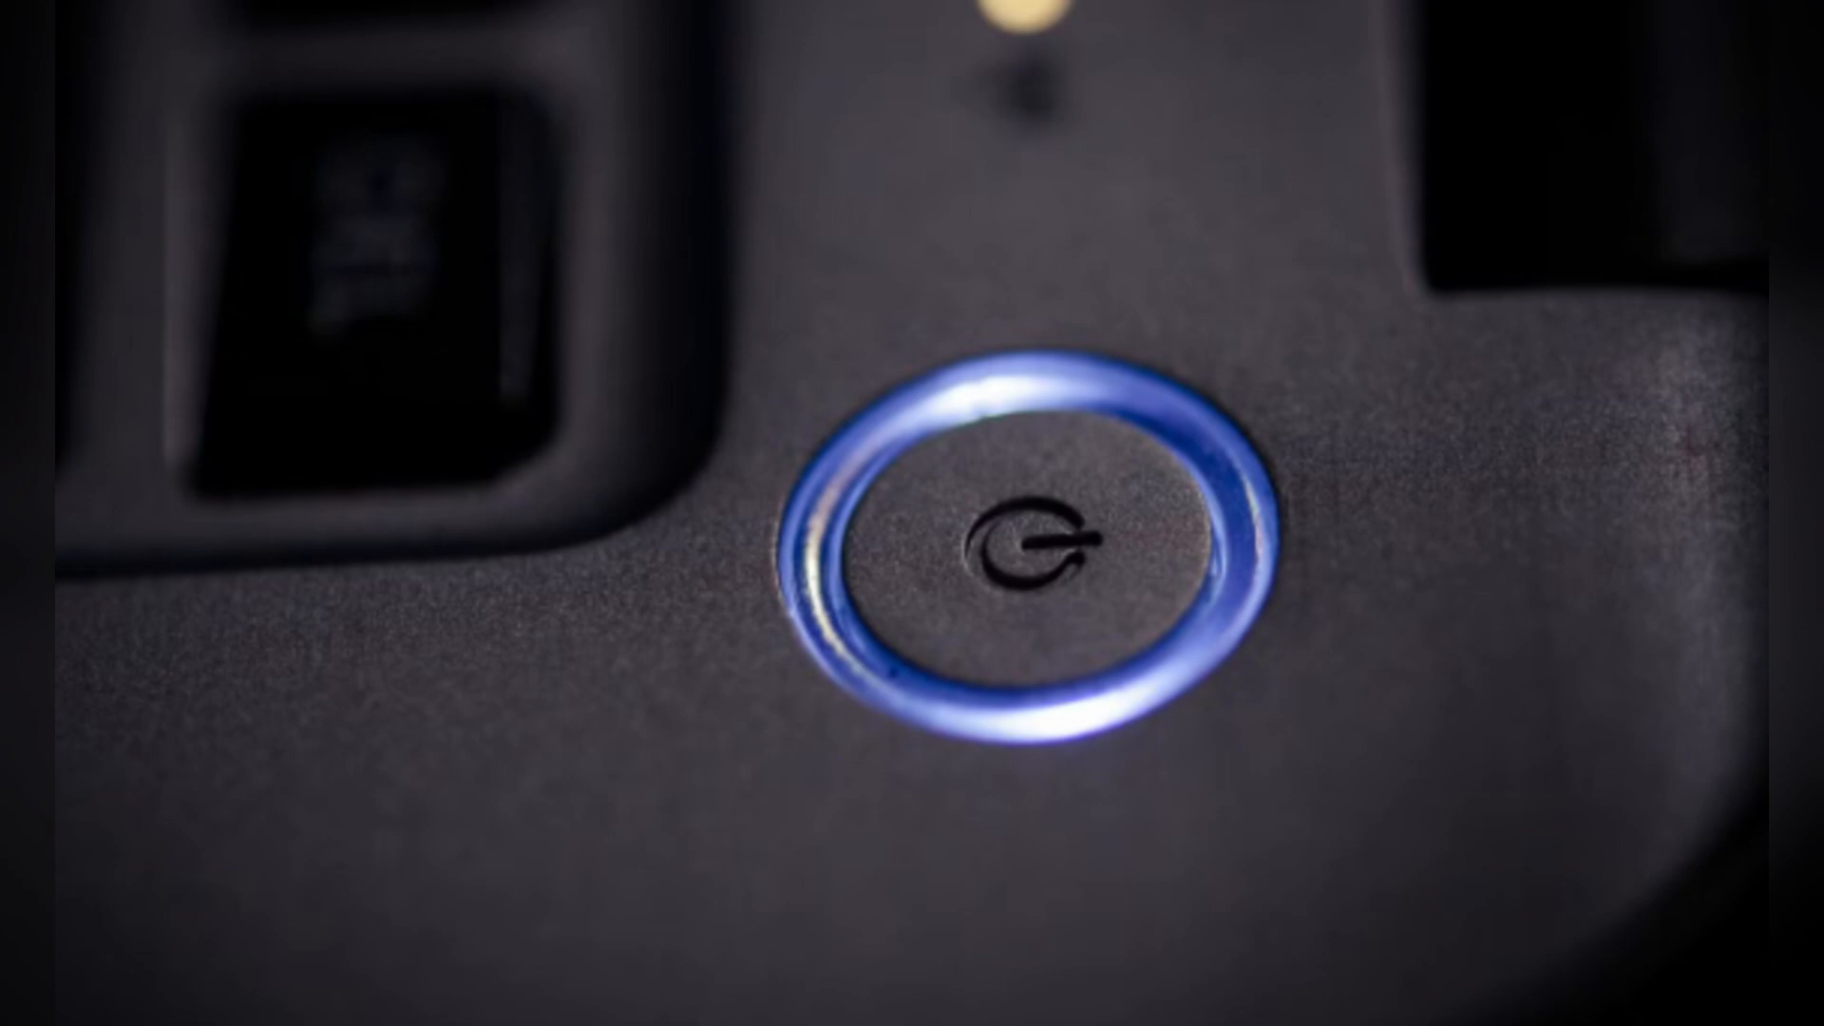
left_click(1047, 553)
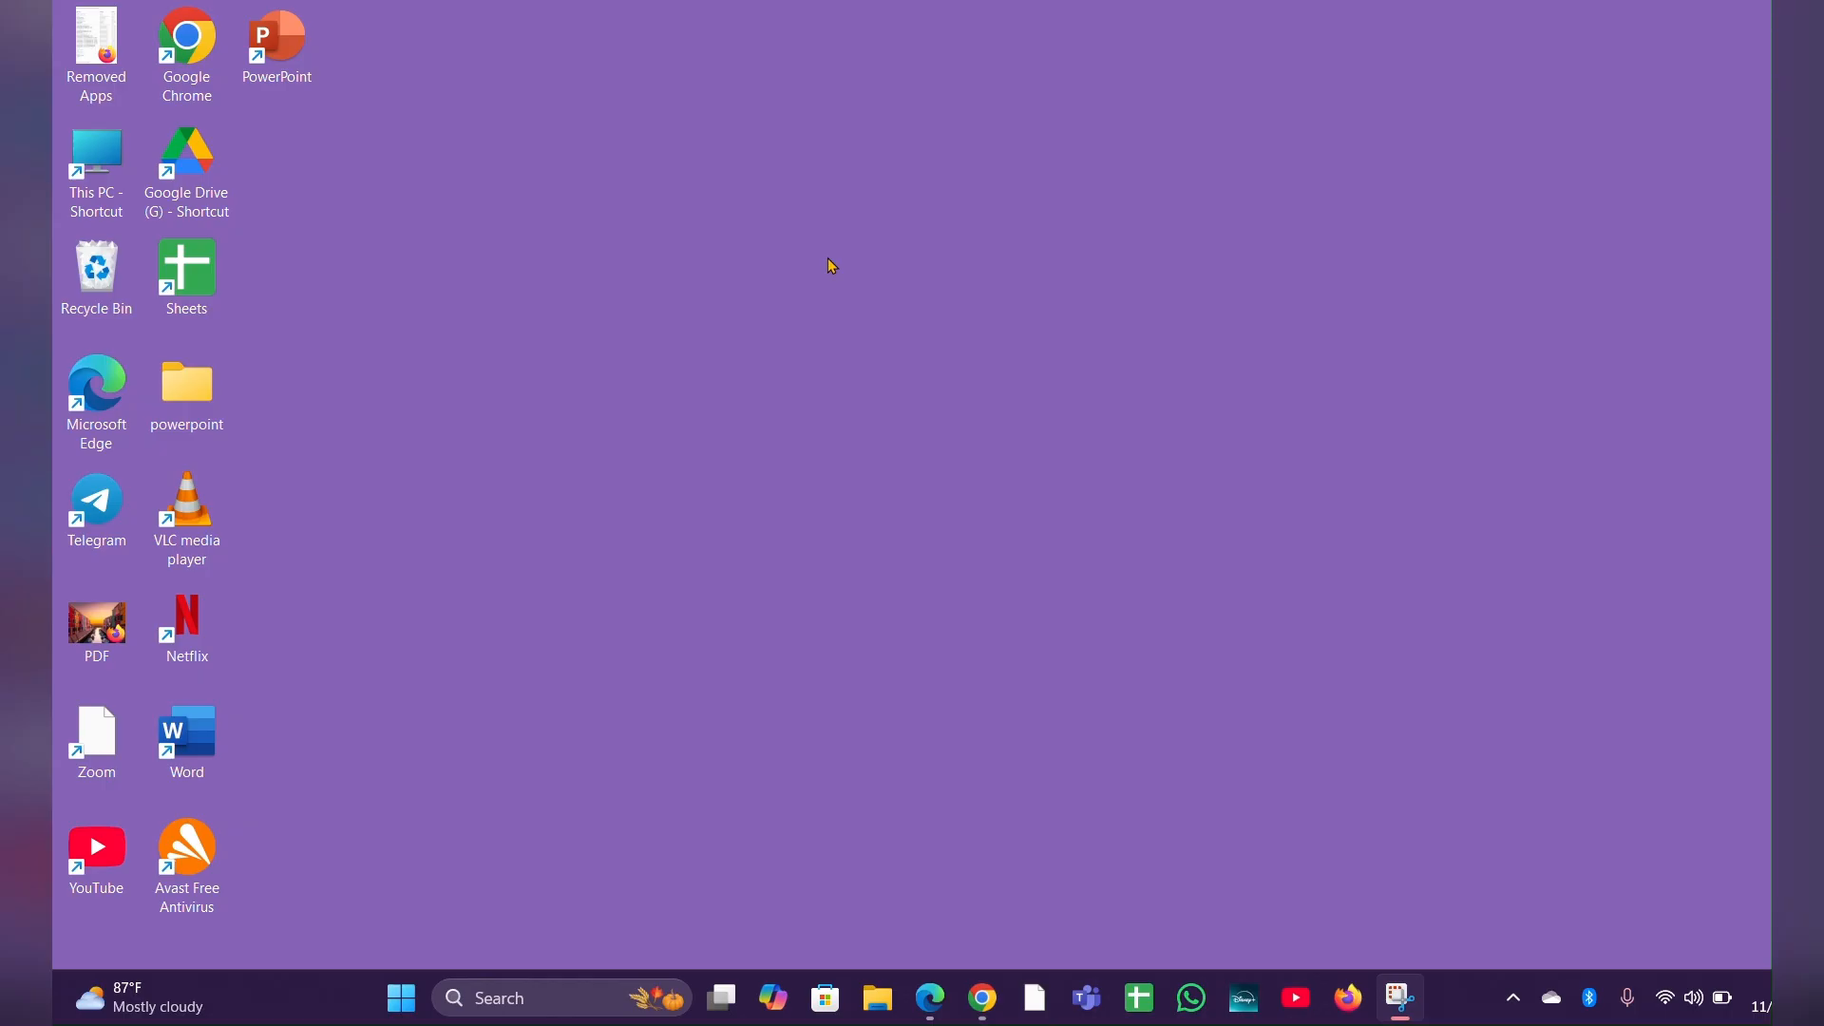